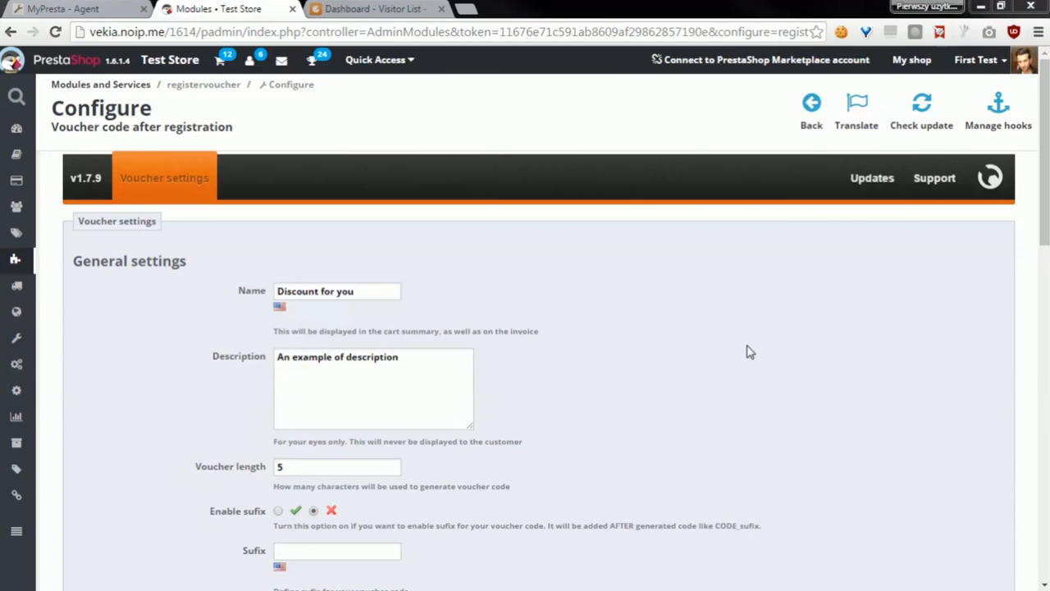
pyautogui.moveTo(661, 347)
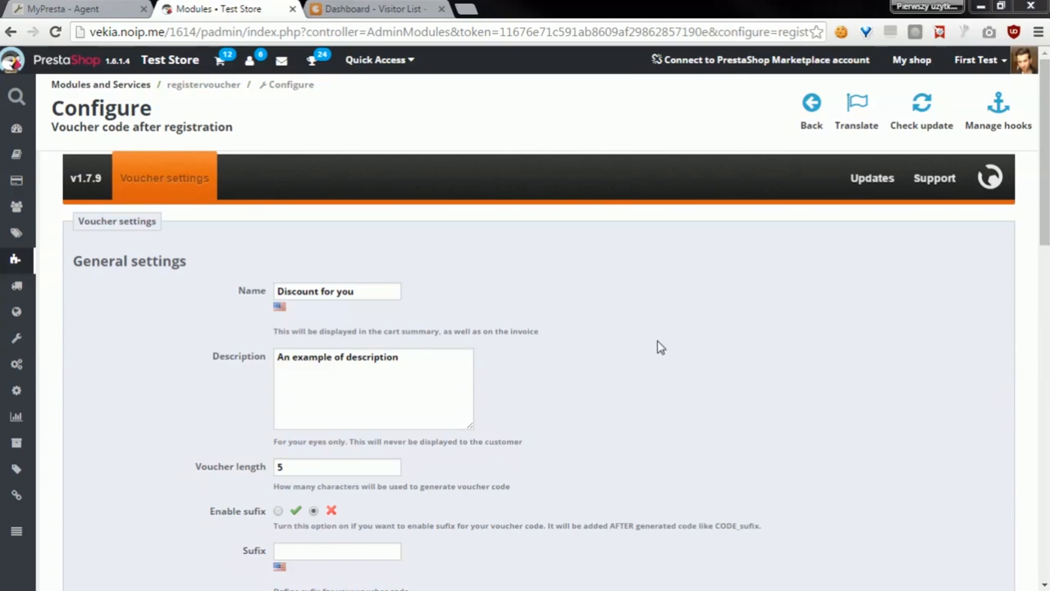
pyautogui.moveTo(188, 314)
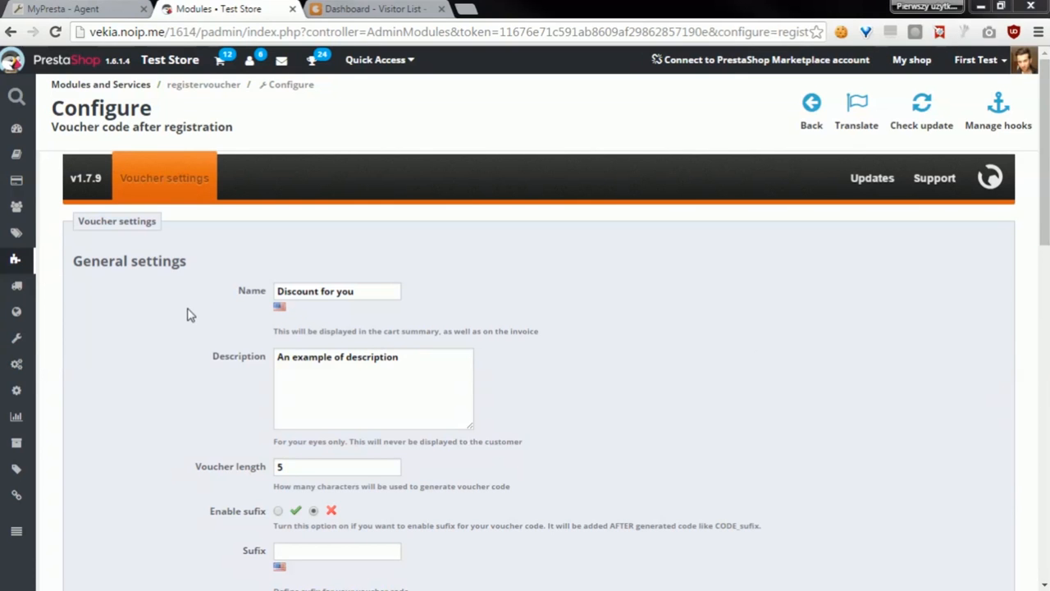
pyautogui.moveTo(189, 323)
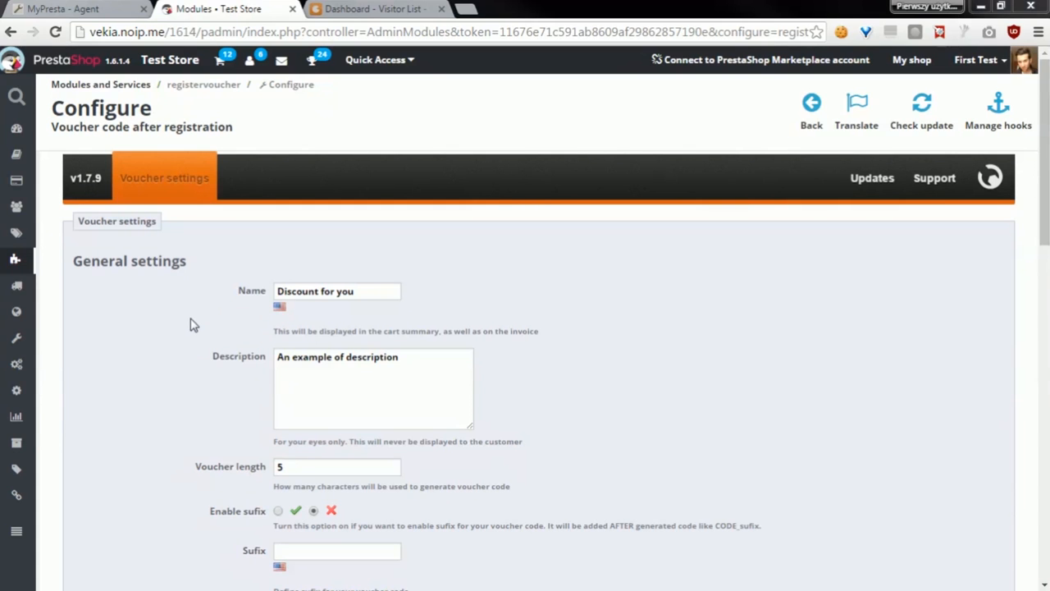
pyautogui.moveTo(186, 322)
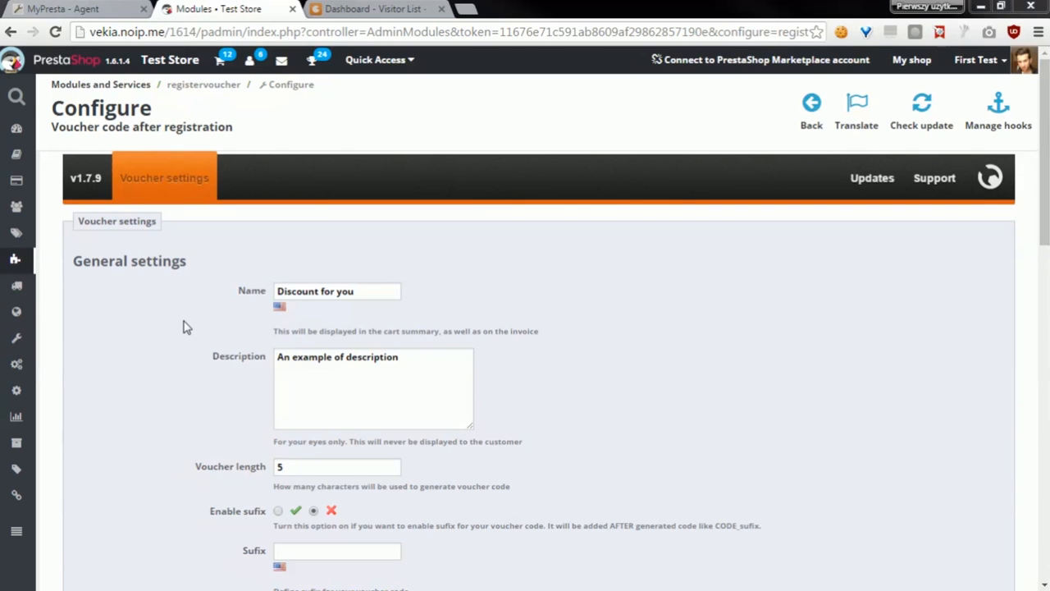
pyautogui.moveTo(135, 272)
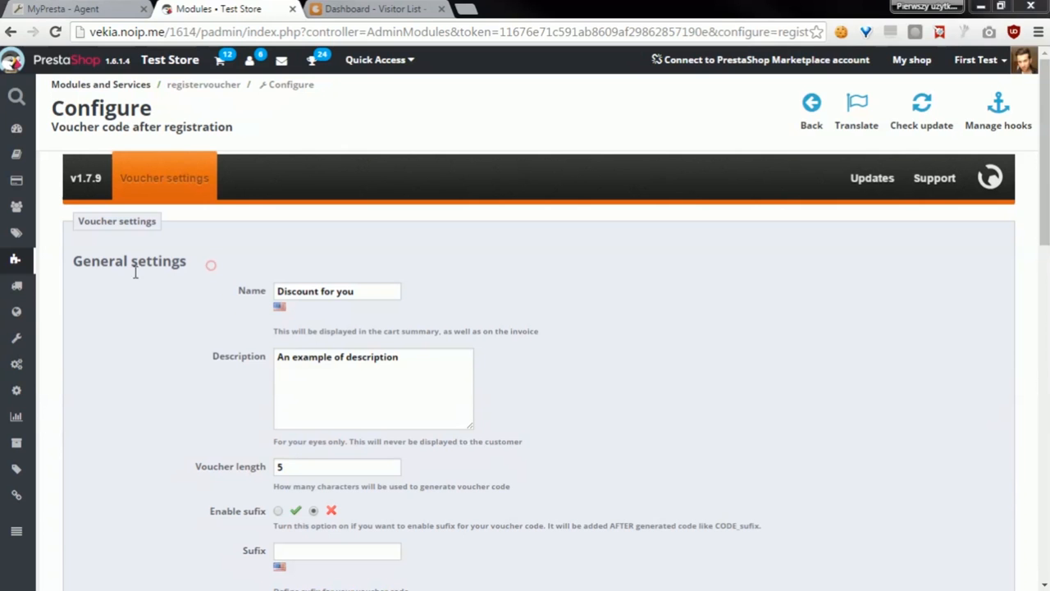
# Scroll past the Description field to Conditions: expiration 14 days, minimum amount 1, total available 1.
pyautogui.scroll(-3)
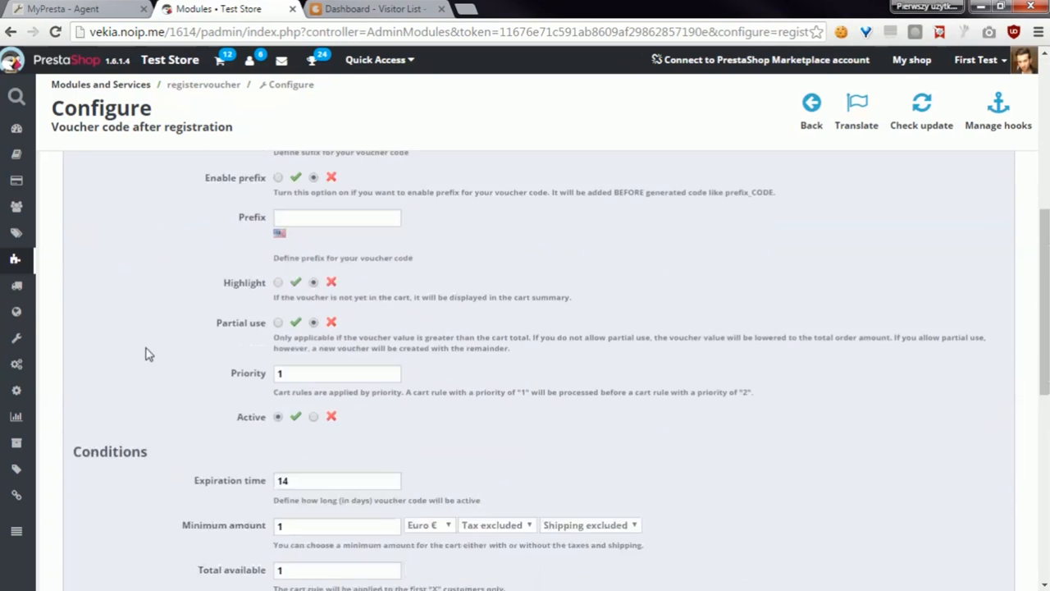
pyautogui.scroll(-3)
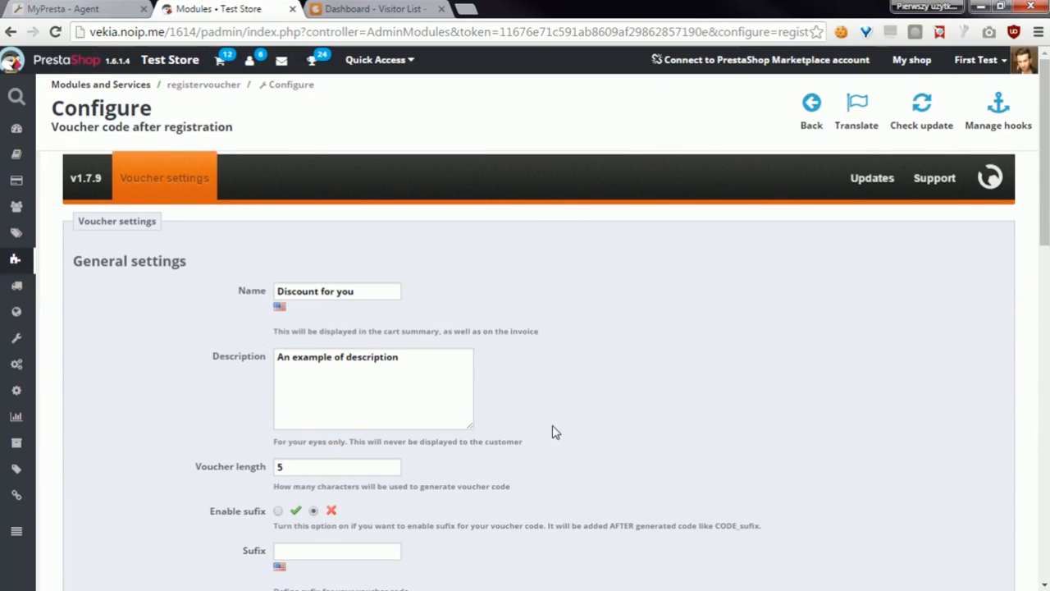
pyautogui.moveTo(64, 378)
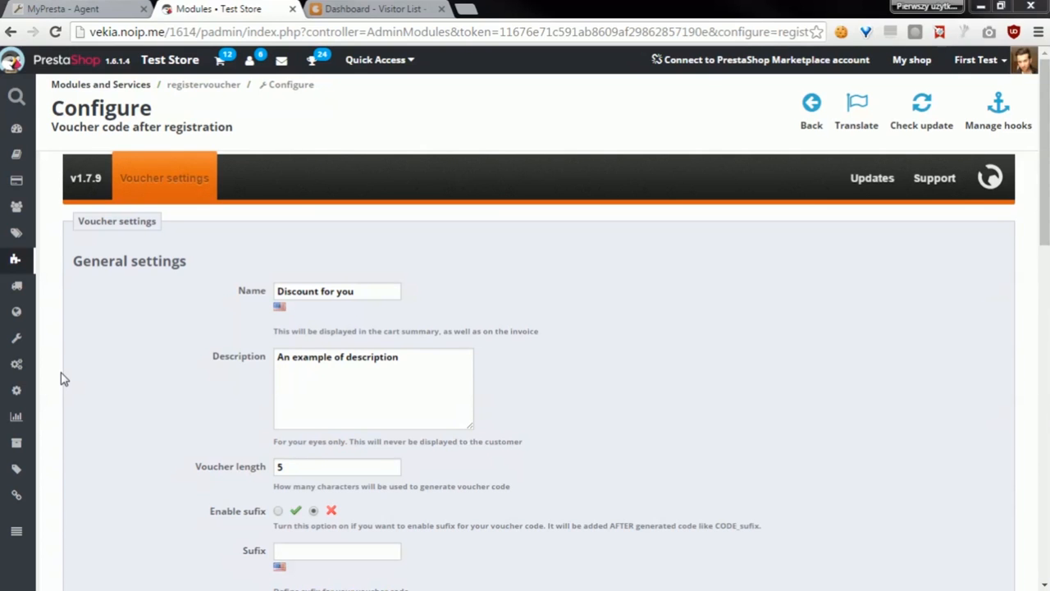
pyautogui.click(394, 356)
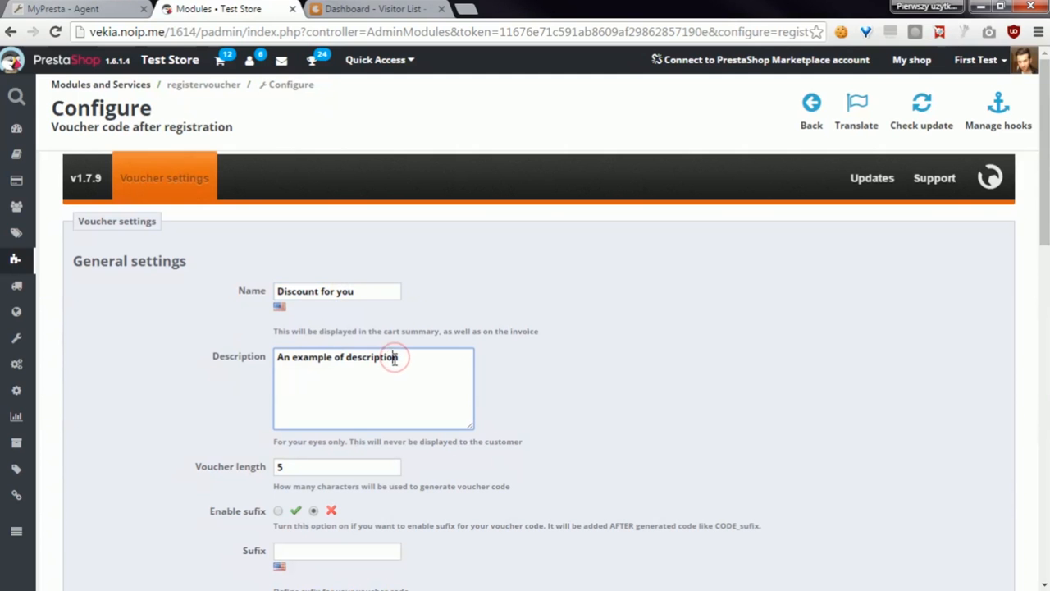
pyautogui.scroll(-3)
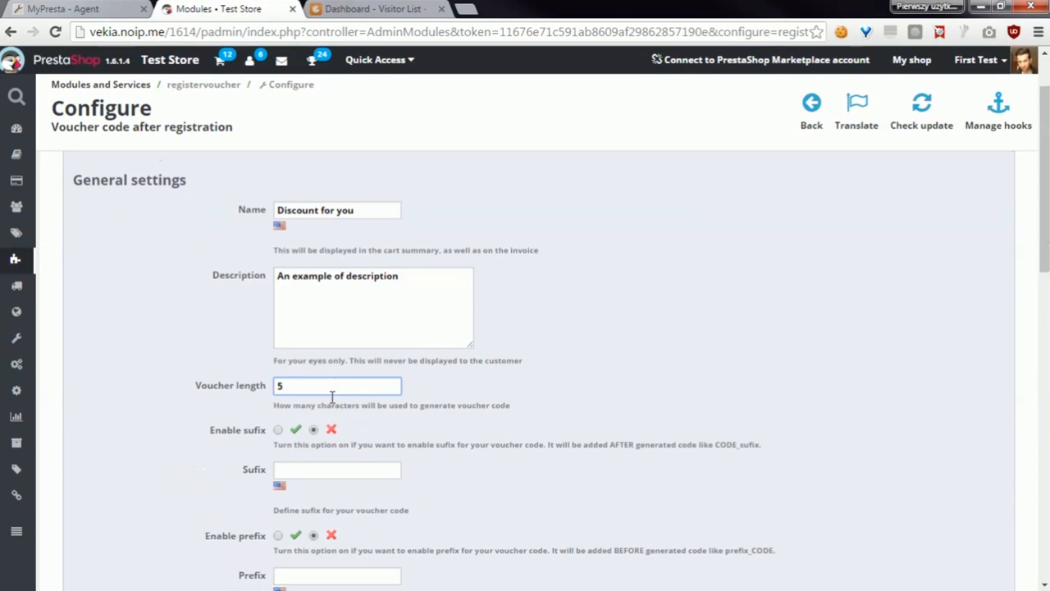
pyautogui.scroll(-3)
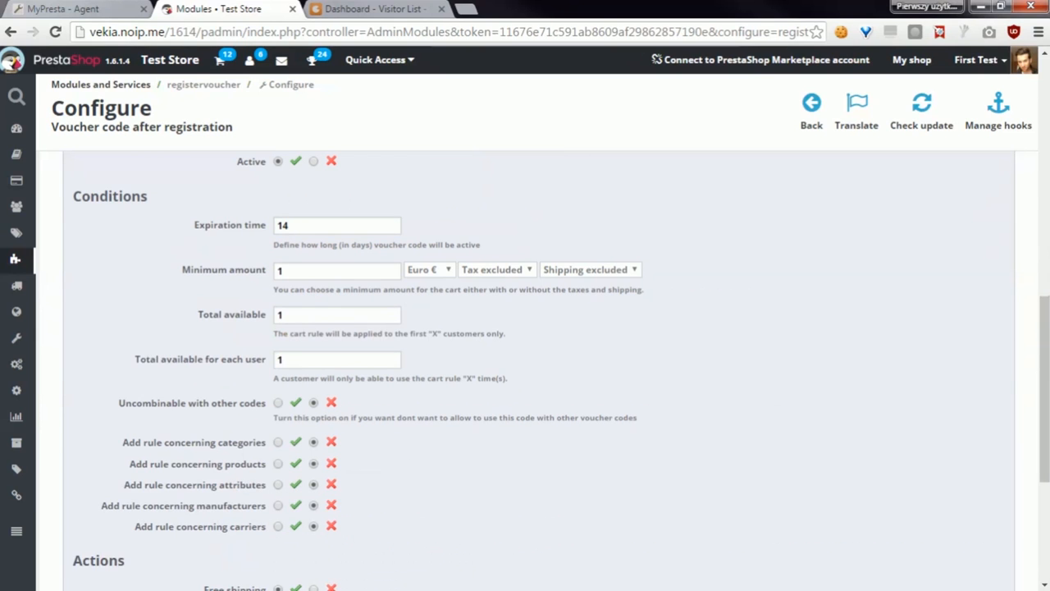
pyautogui.moveTo(136, 237)
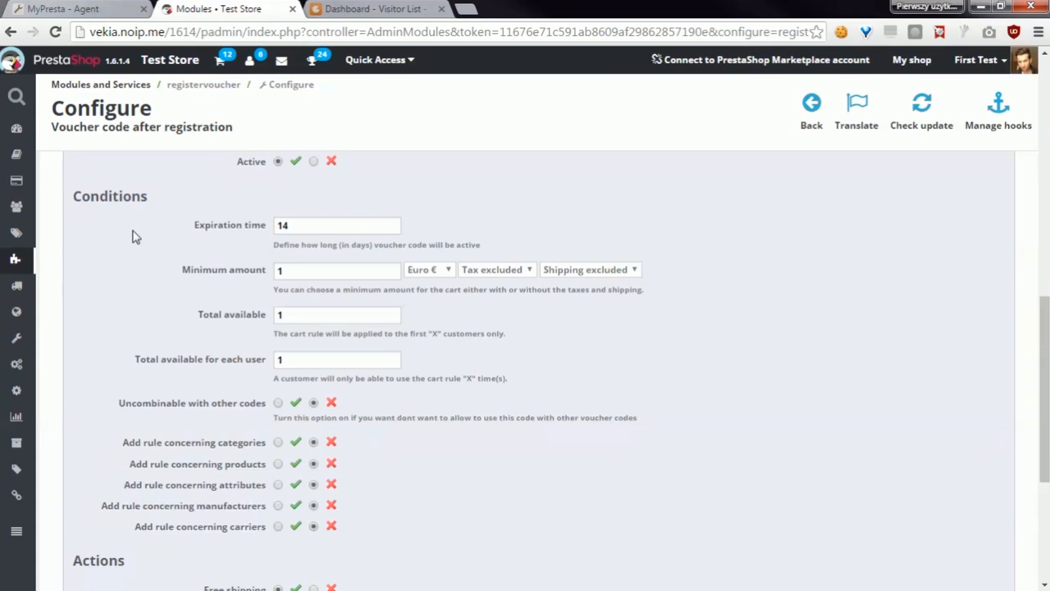
pyautogui.moveTo(869, 289)
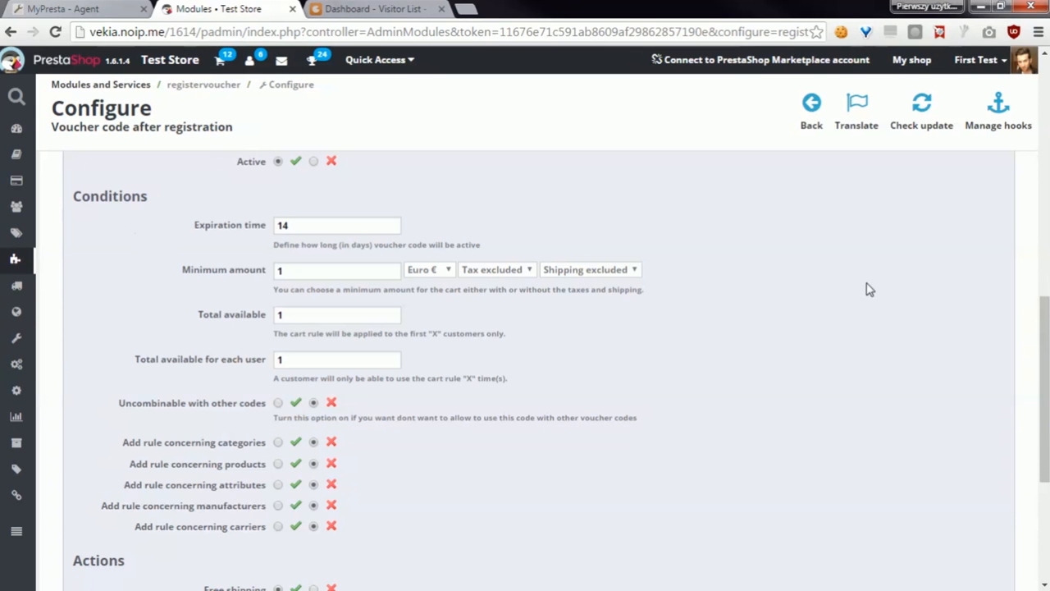
# Scroll down to the Actions section showing free shipping and the 15 Euro discount.
pyautogui.scroll(-3)
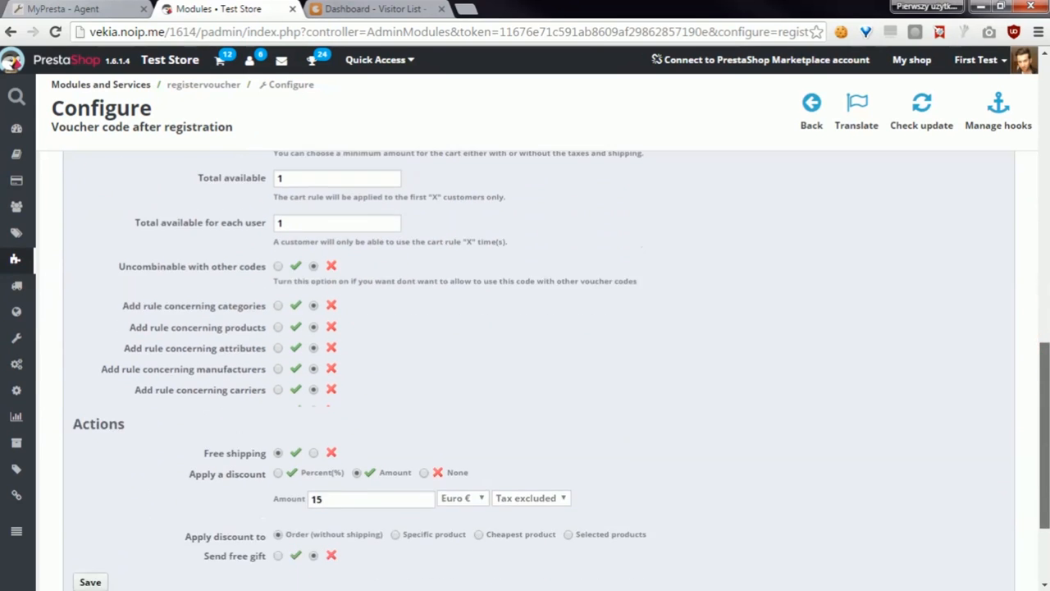
pyautogui.scroll(-3)
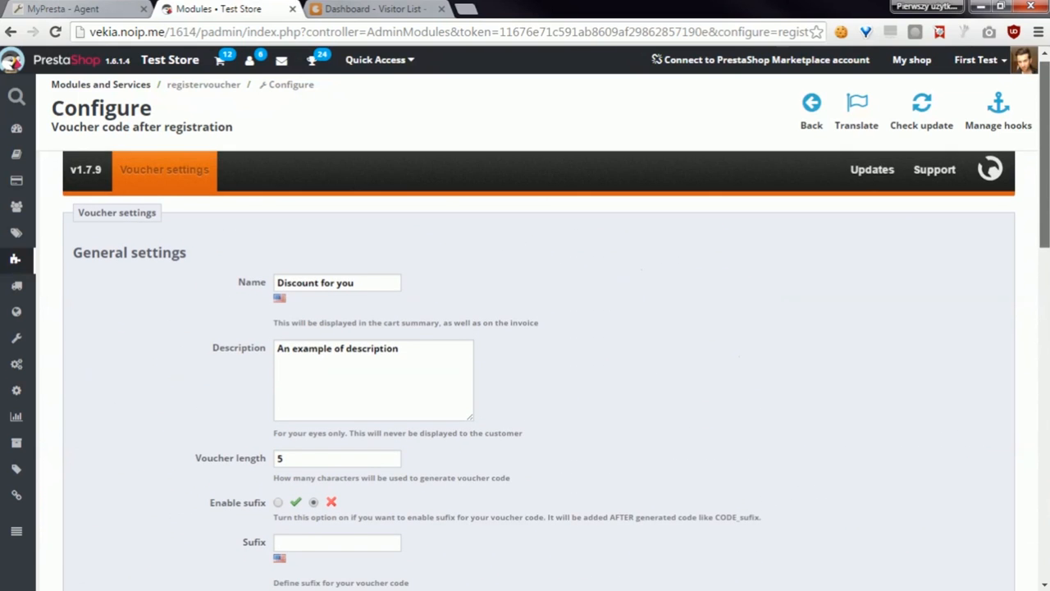
pyautogui.scroll(-3)
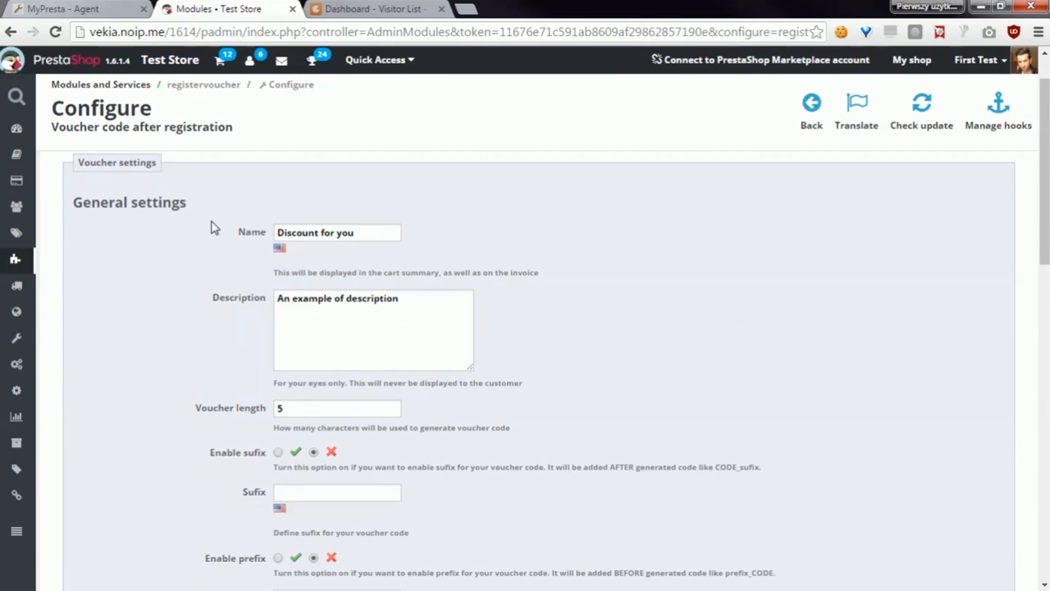
pyautogui.moveTo(56, 400)
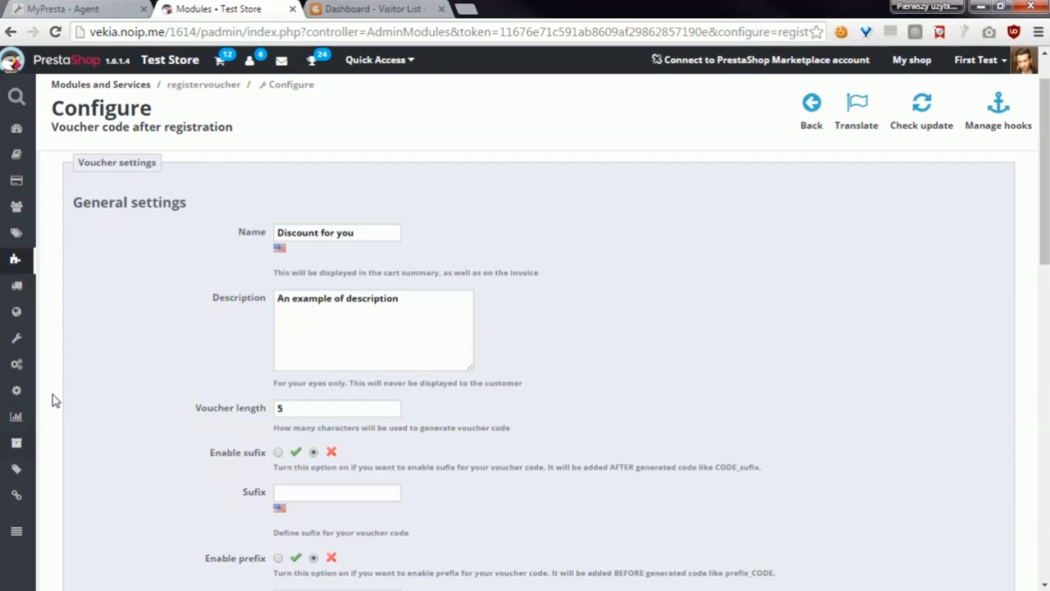